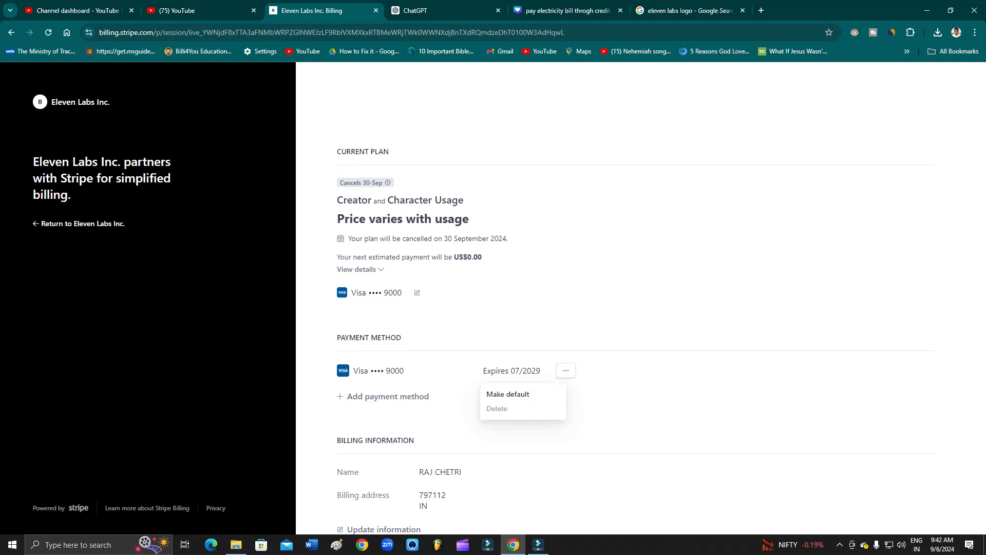
pyautogui.moveTo(497, 408)
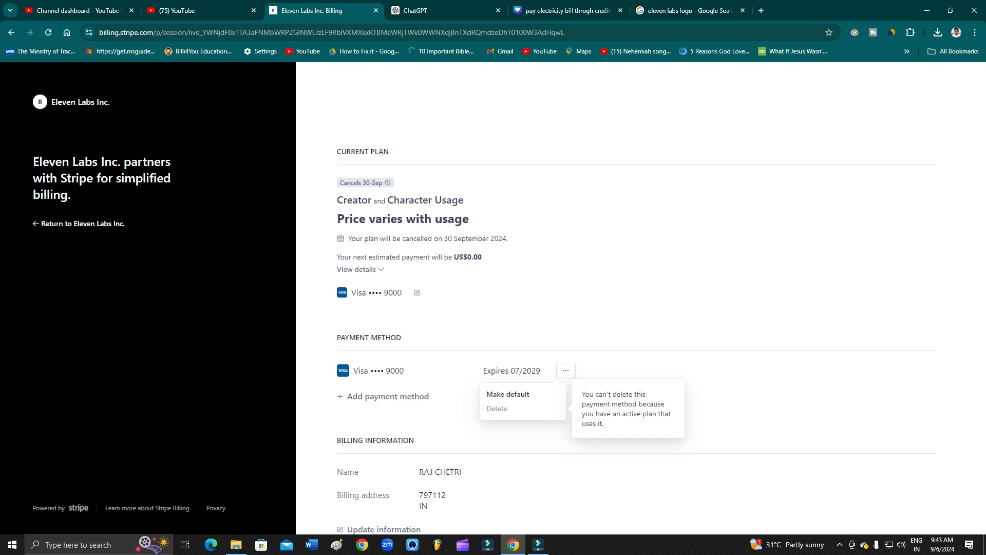
# Close the saved card's options menu and return to the ElevenLabs subscription page
pyautogui.click(566, 371)
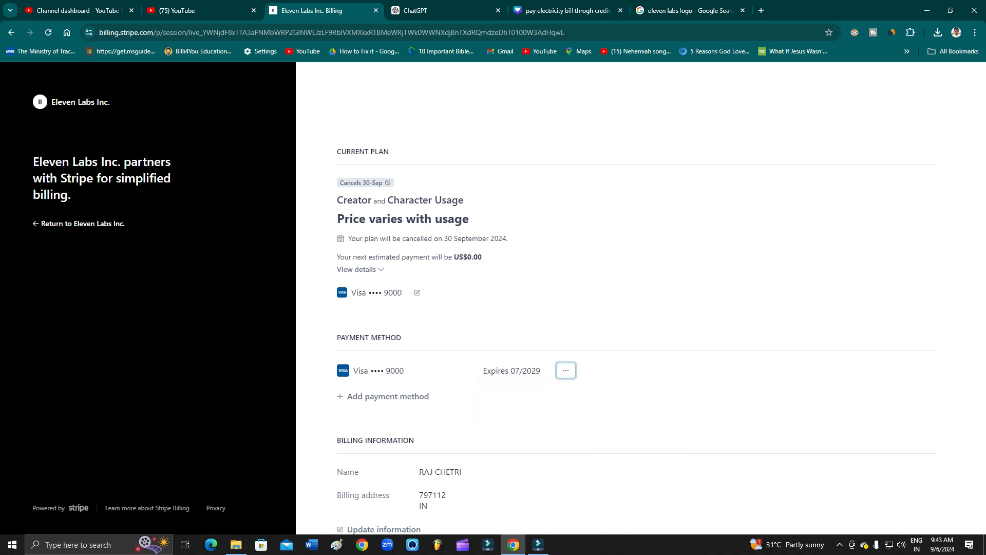
pyautogui.moveTo(347, 238); pyautogui.dragTo(468, 238)
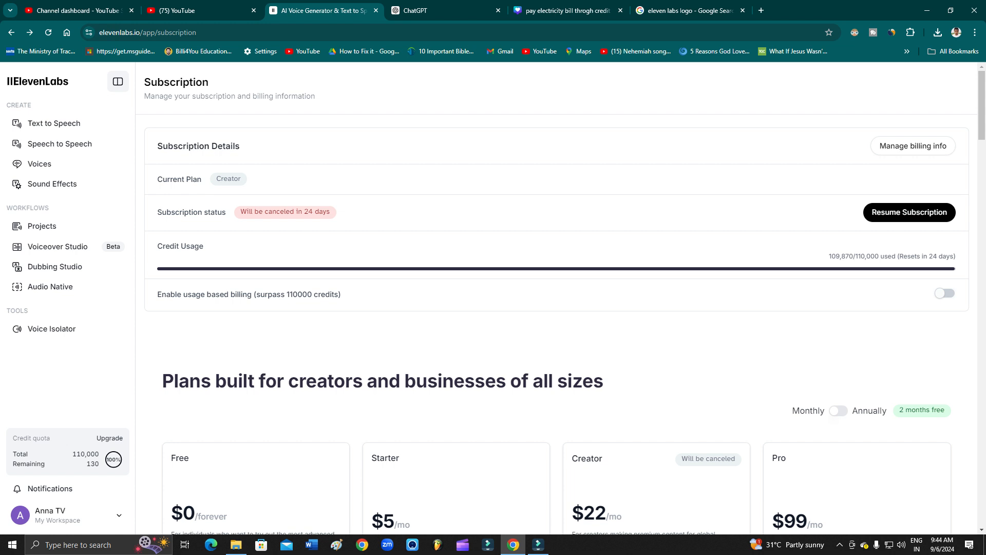
# Confirm the Creator plan shows 'Will be canceled' in 24 days, then reopen Manage billing info
pyautogui.scroll(-3)
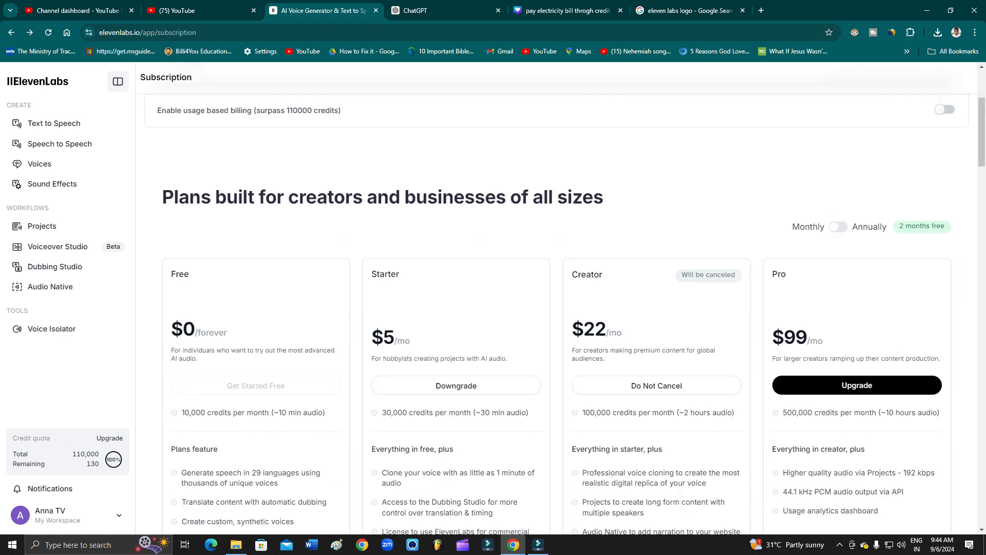
pyautogui.scroll(-3)
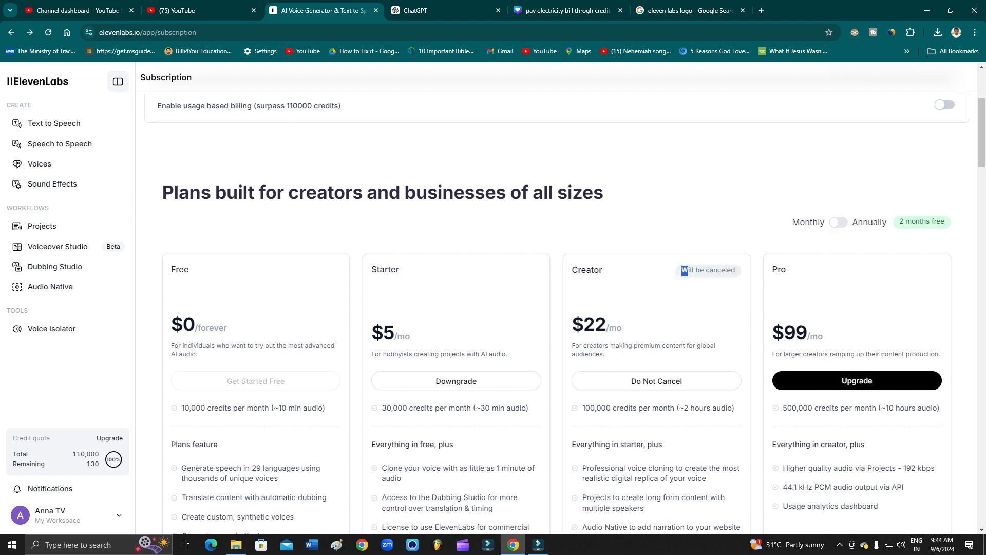
pyautogui.scroll(3)
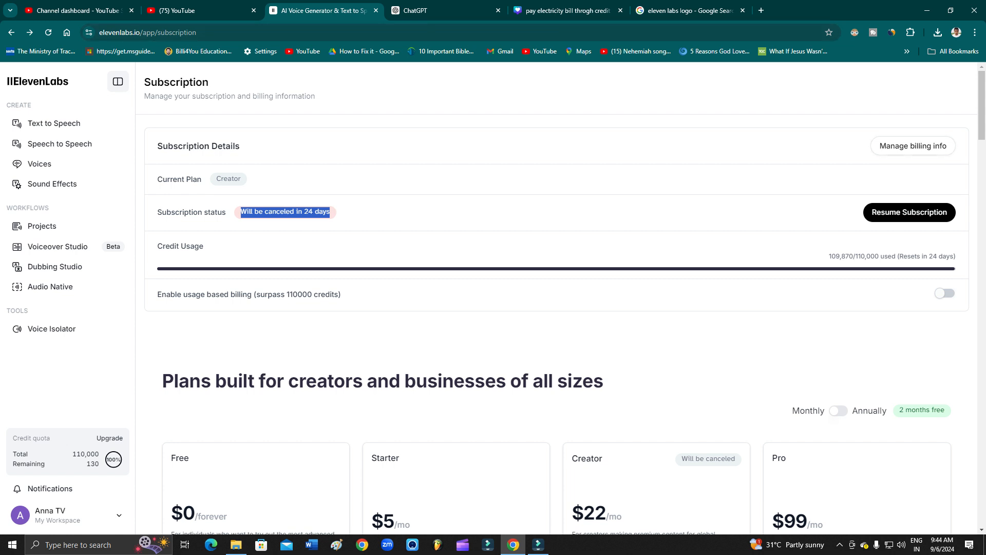
pyautogui.click(913, 146)
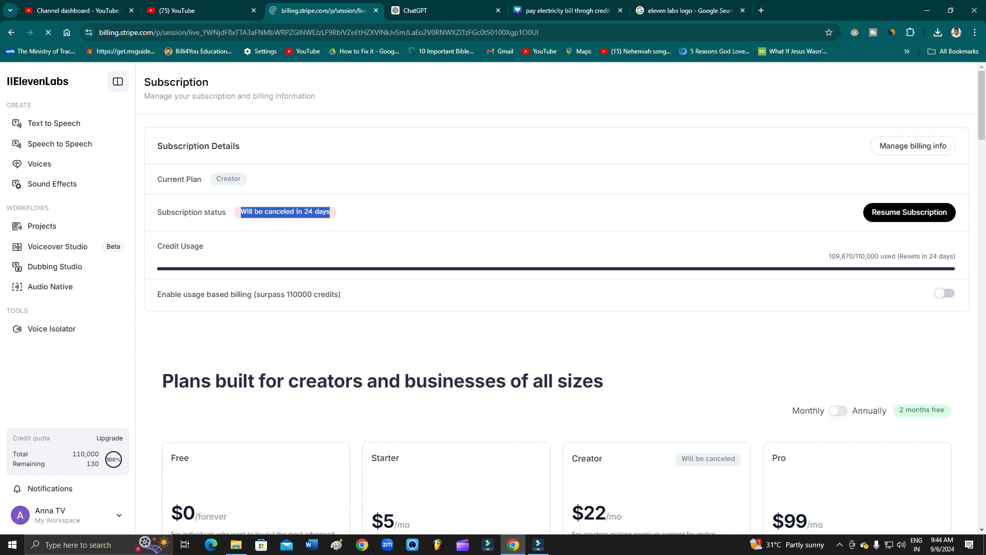